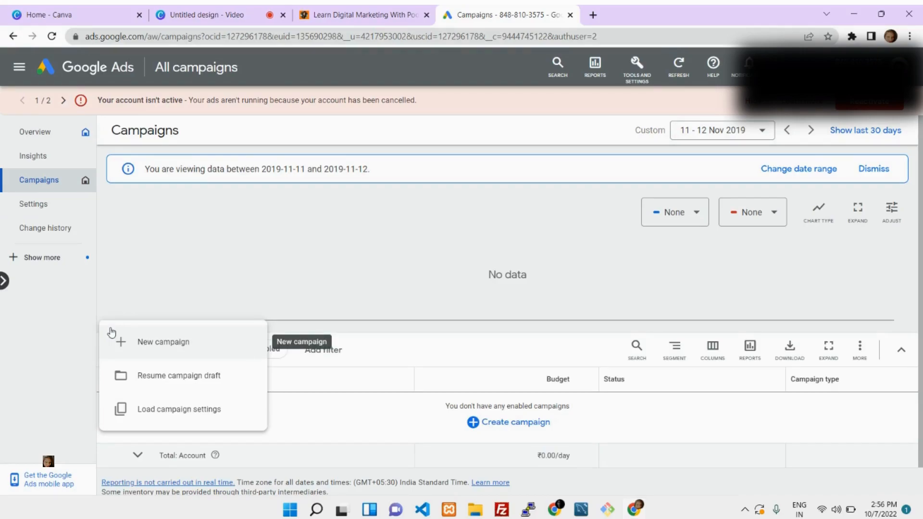
Step: Start a new campaign from the Campaigns page so the objective choices appear
click(163, 342)
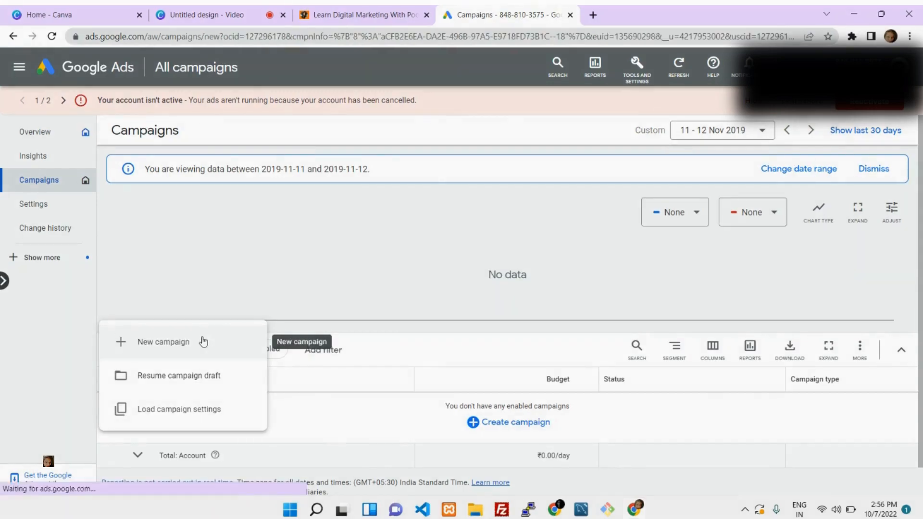
click(163, 342)
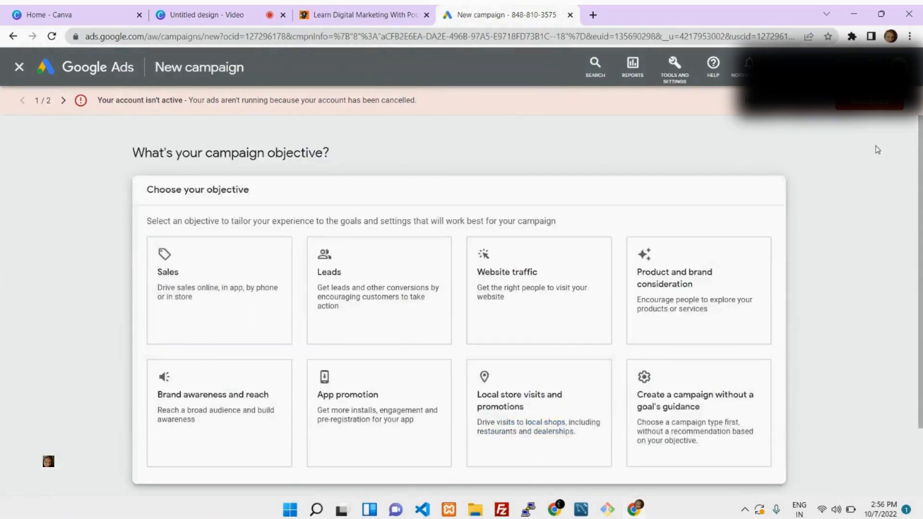
mouse_move(564, 102)
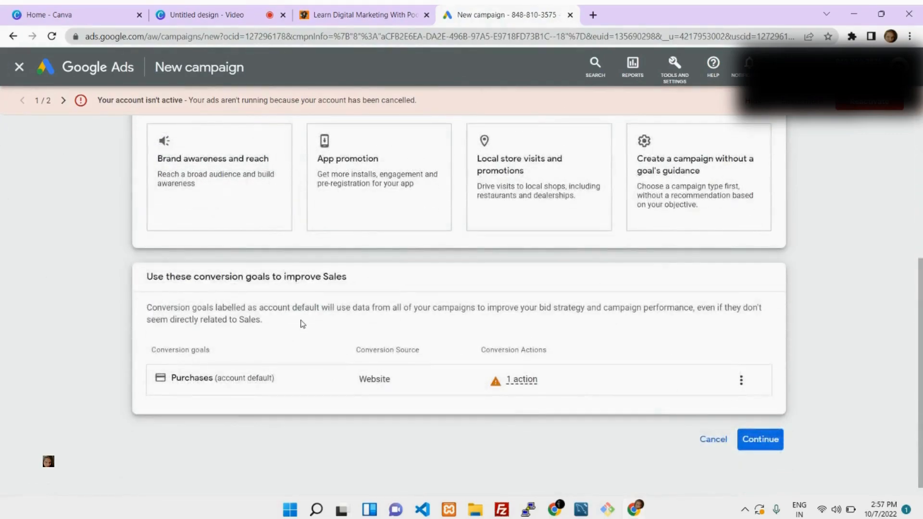
mouse_move(705, 293)
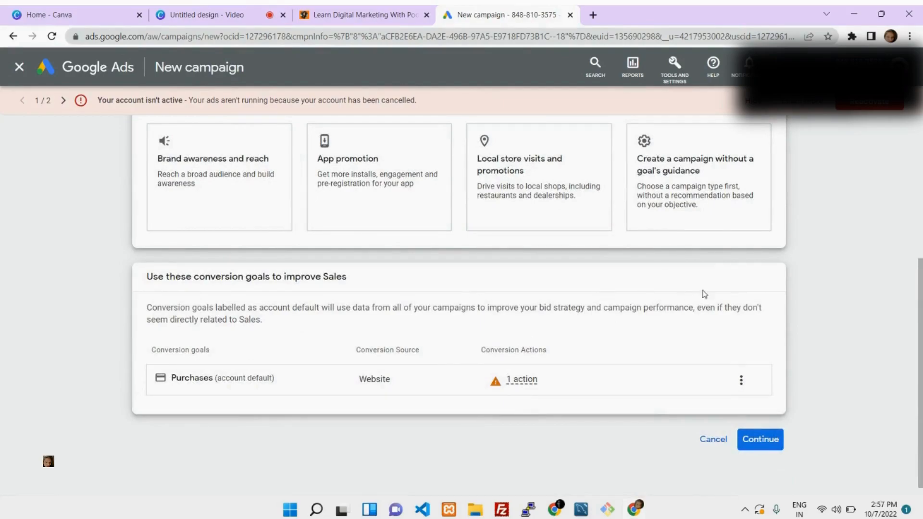
mouse_move(698, 309)
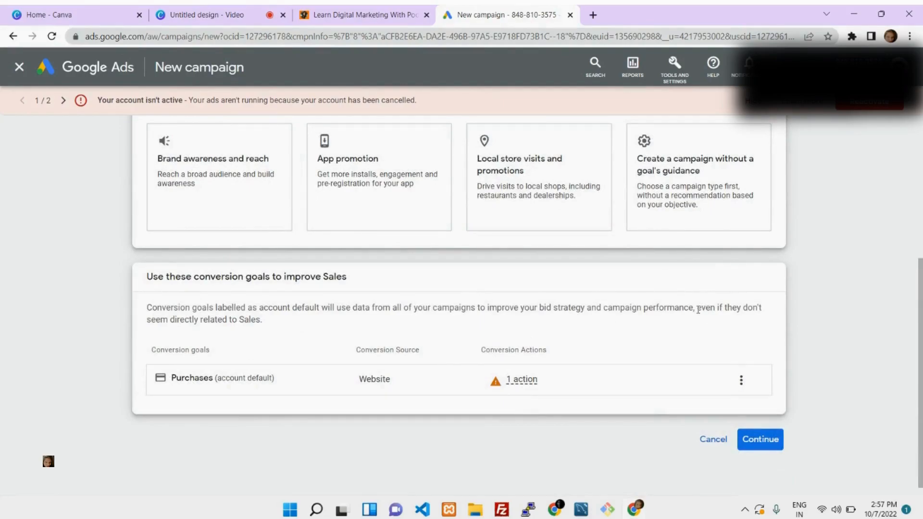
mouse_move(770, 372)
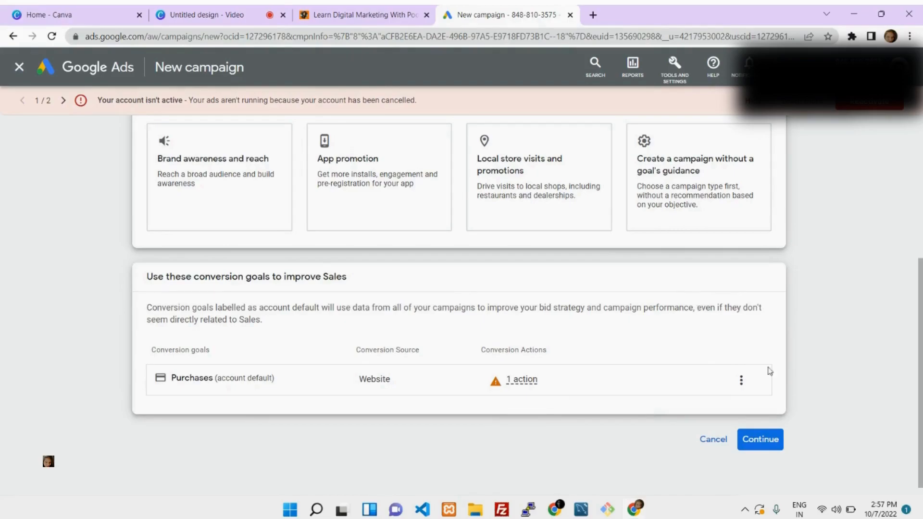
mouse_move(769, 442)
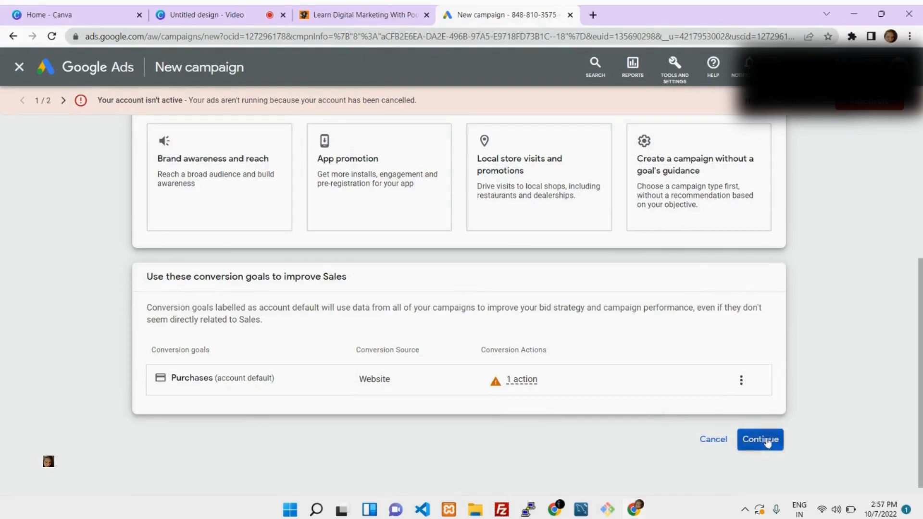
Step: Continue with the Sales objective and its Purchases conversion goal
click(761, 439)
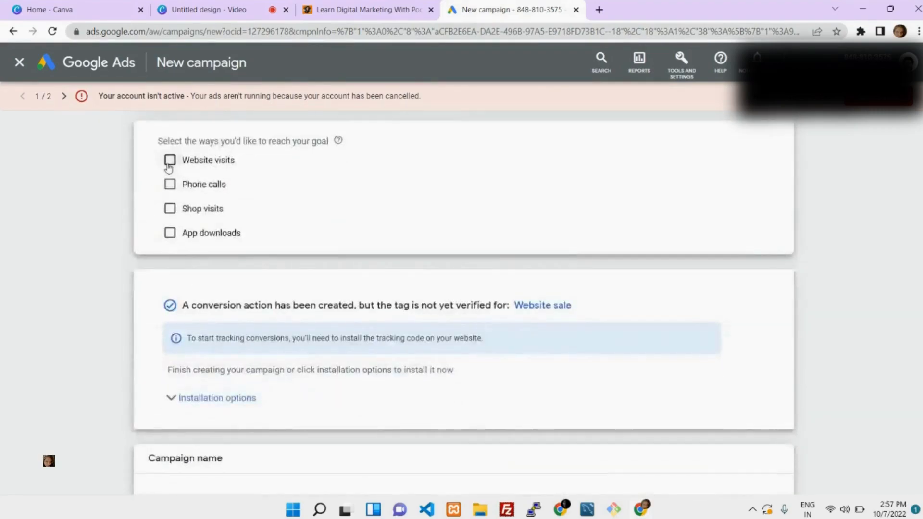
Step: Choose Website visits as the way to reach the goal and fetch the business website address
click(169, 160)
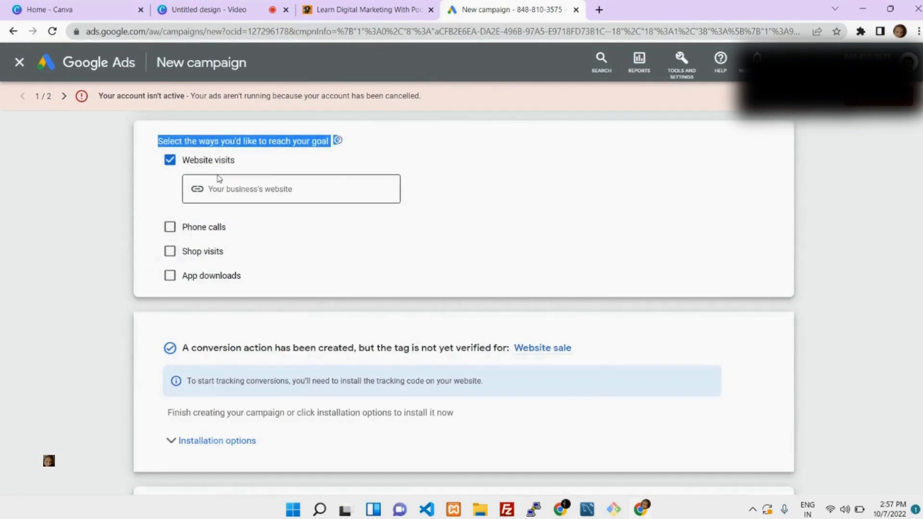
mouse_move(329, 119)
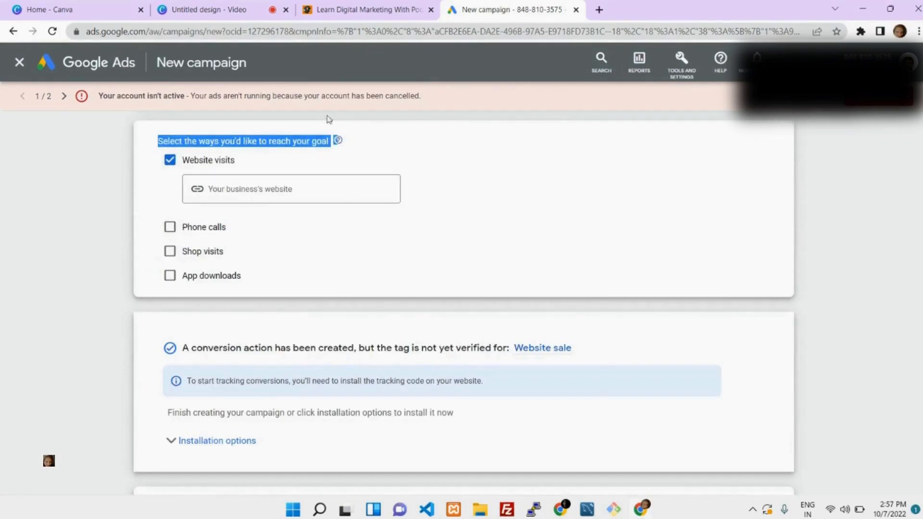
click(370, 10)
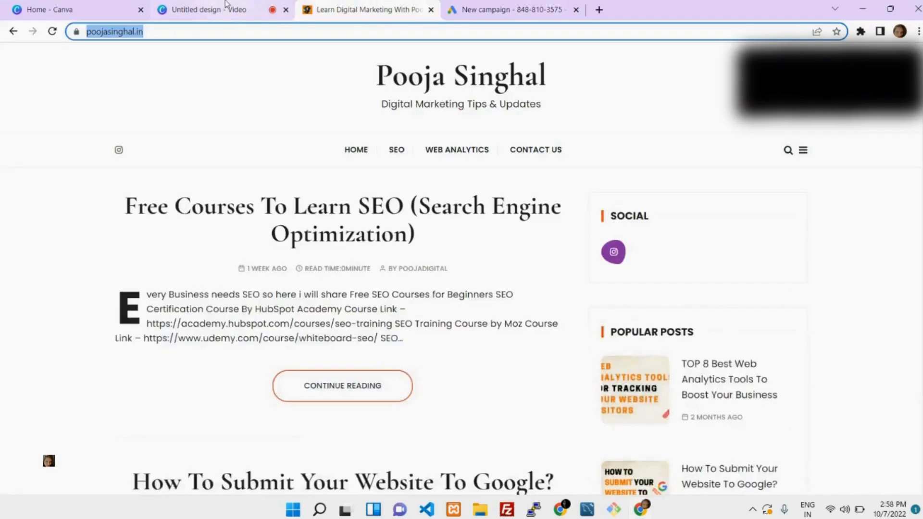
click(511, 10)
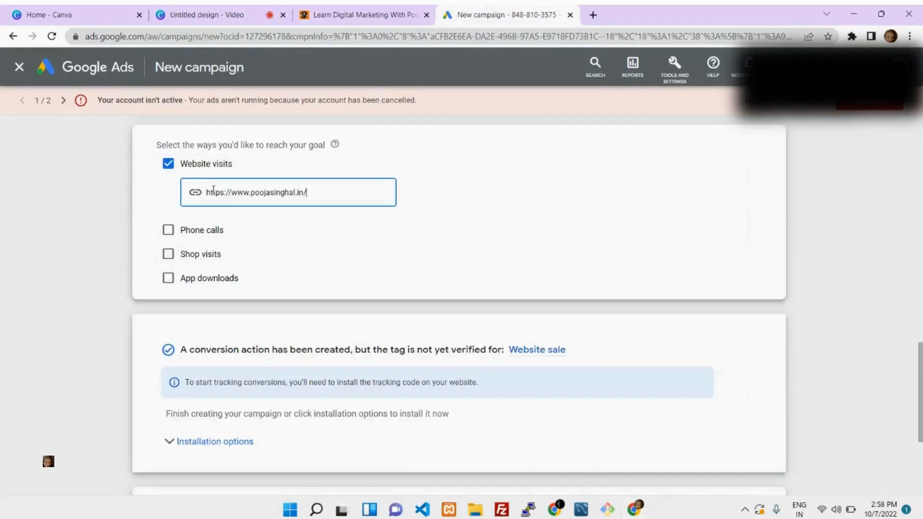
Step: Rename the campaign from Sales-Search-17 to 'Google Search Pooja Singhal' and continue to Bidding
scroll(down, 3)
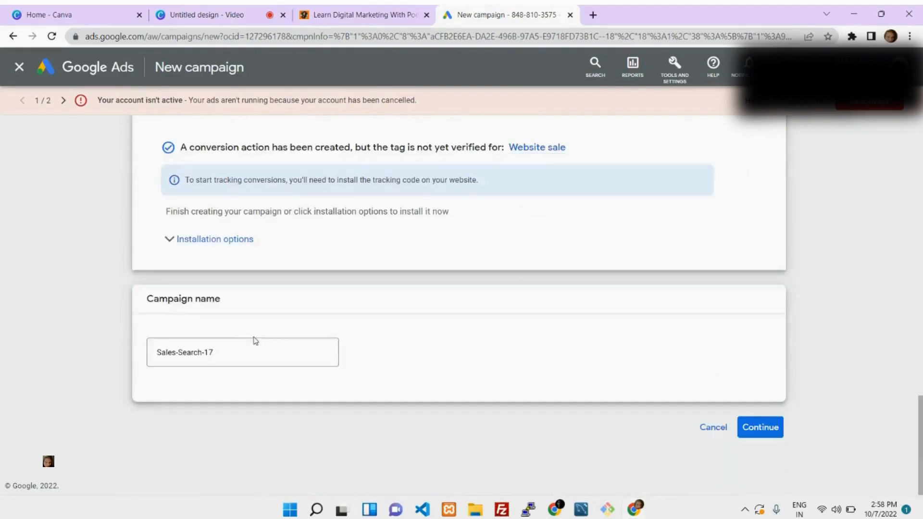
triple_click(185, 352)
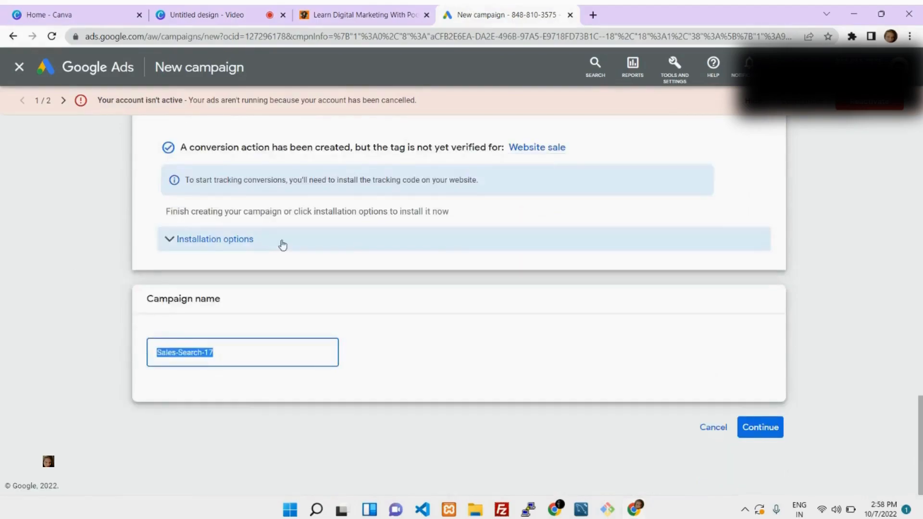
text(d)
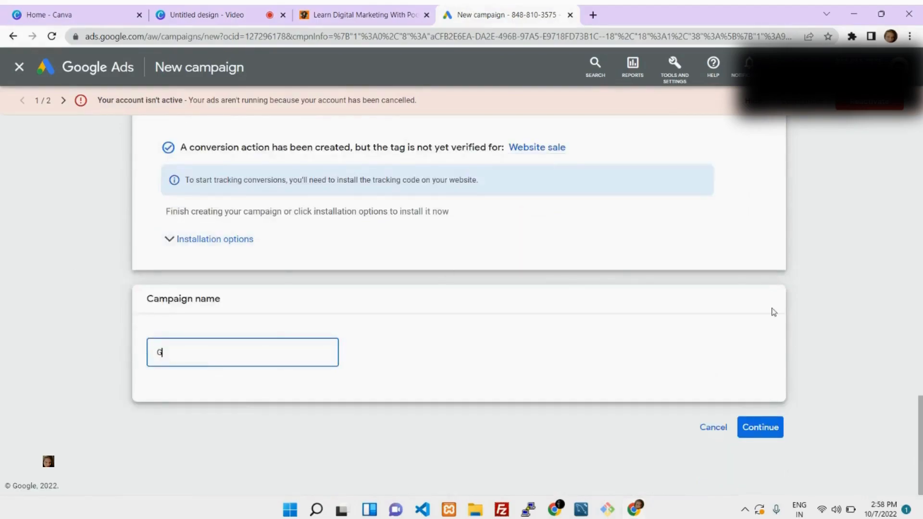
text(Google Search Pooja Singhal)
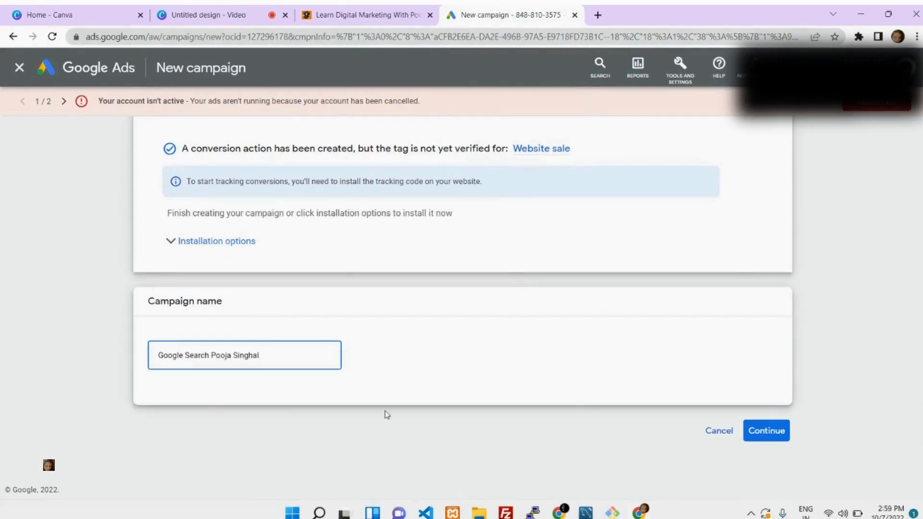
click(767, 431)
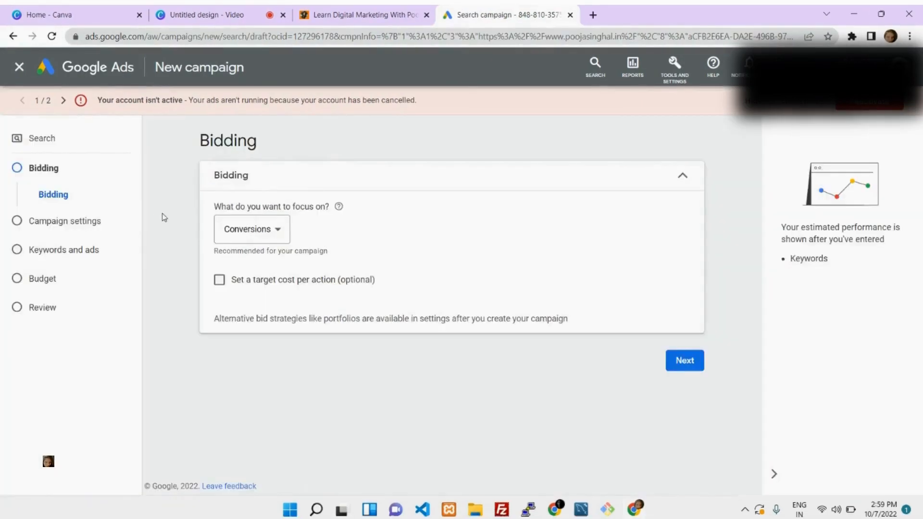
Step: Keep Conversions as the bidding focus and move on to Campaign settings
click(252, 229)
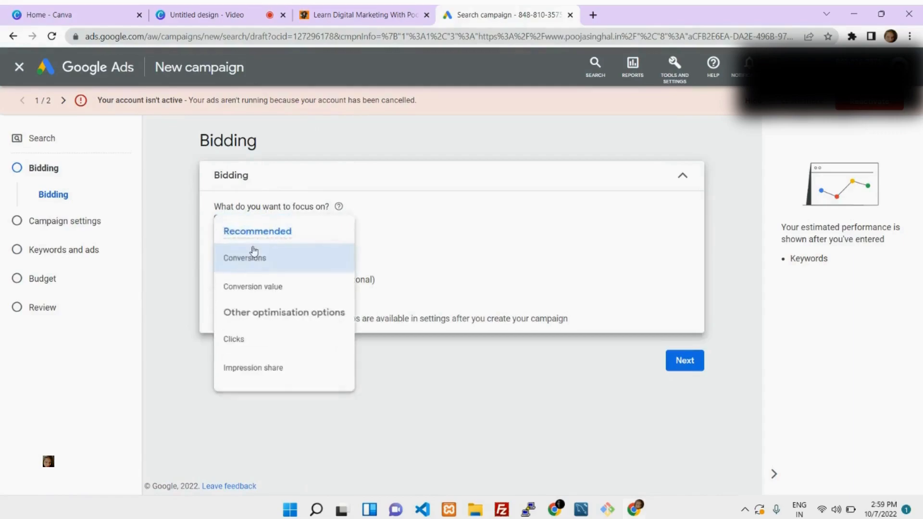
mouse_move(244, 343)
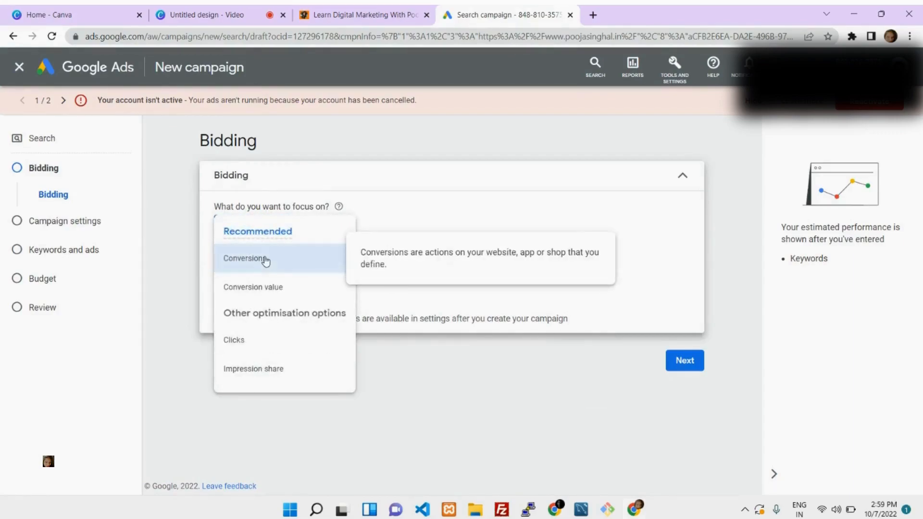
mouse_move(300, 292)
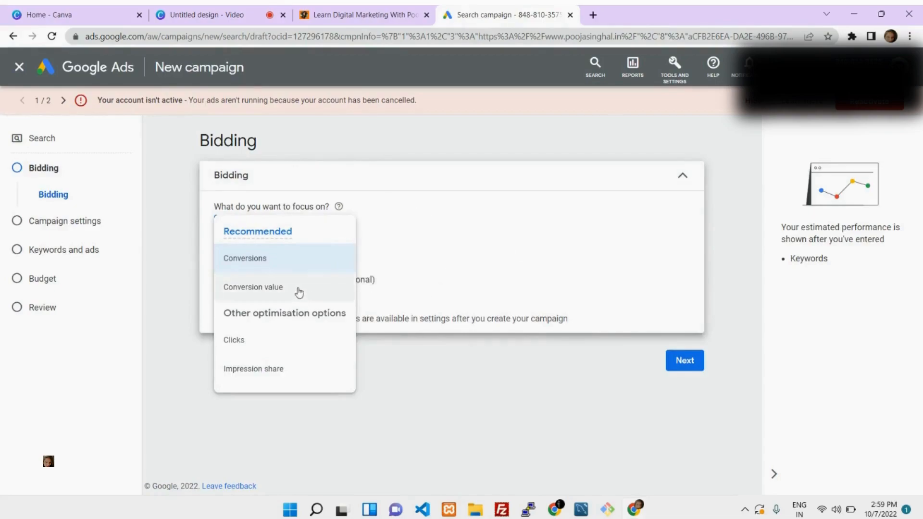
click(245, 258)
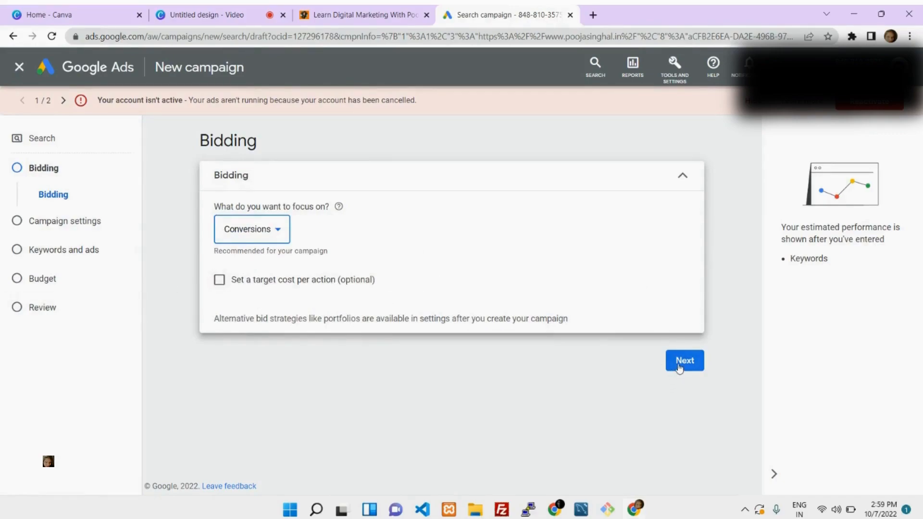
click(685, 361)
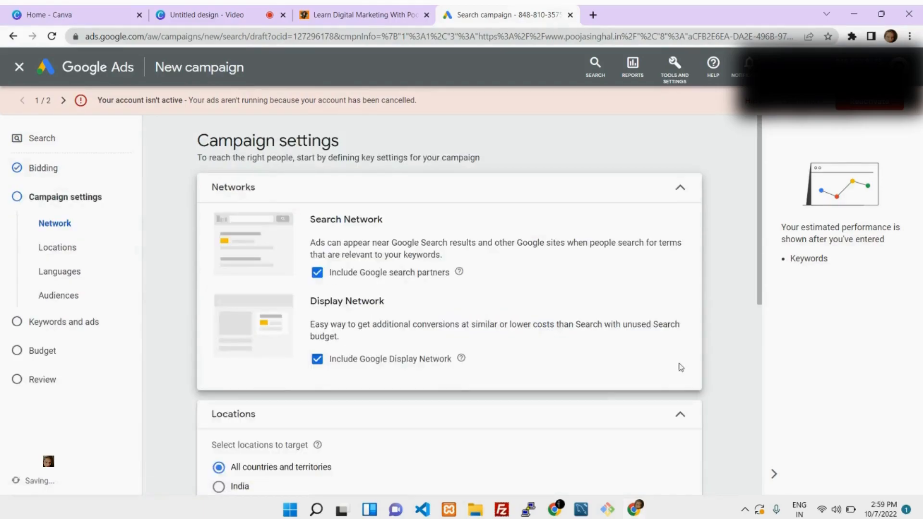
Step: Expand the Audience segments section below Languages to show the suggested segments
scroll(down, 3)
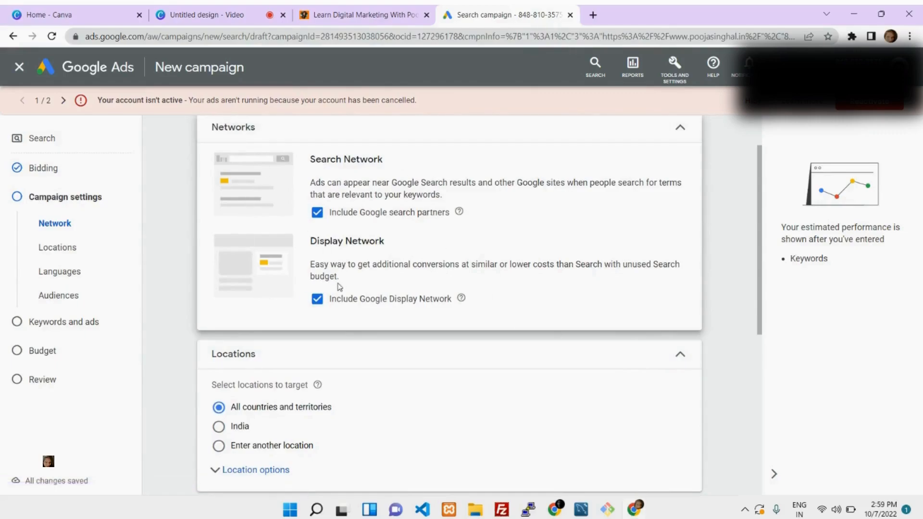
mouse_move(324, 302)
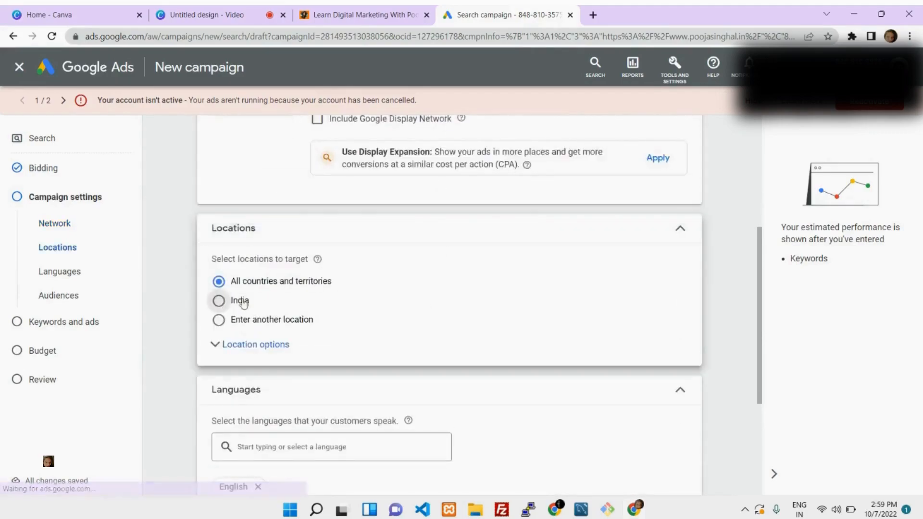
click(218, 301)
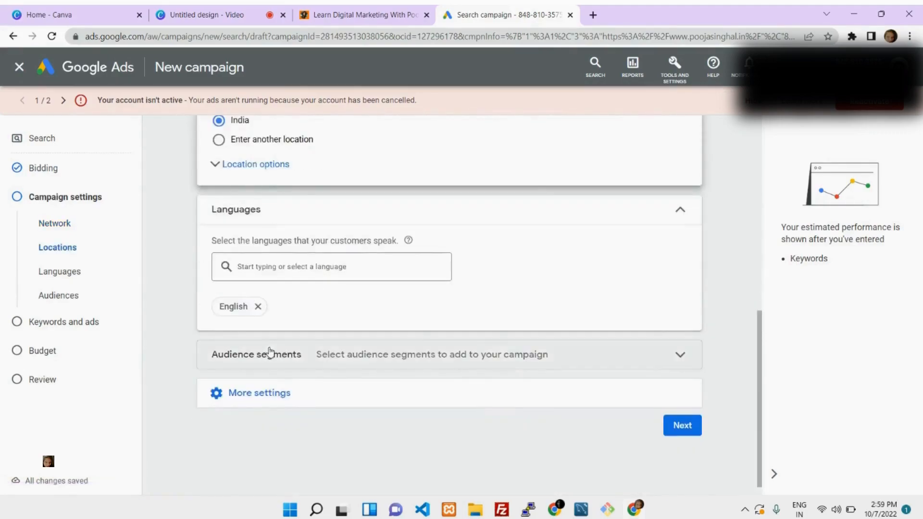
click(255, 355)
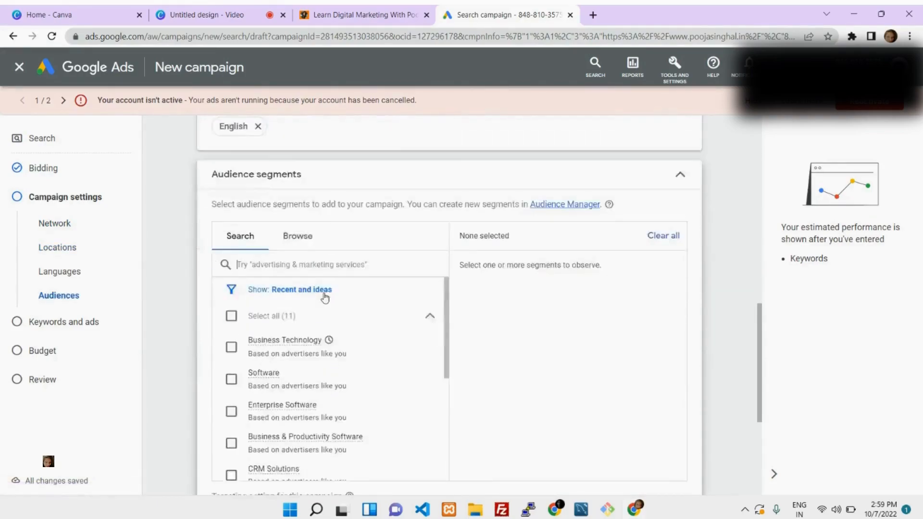
Step: Add the Business Technology, Software and Enterprise Software segments and keep them in Observation mode
click(231, 347)
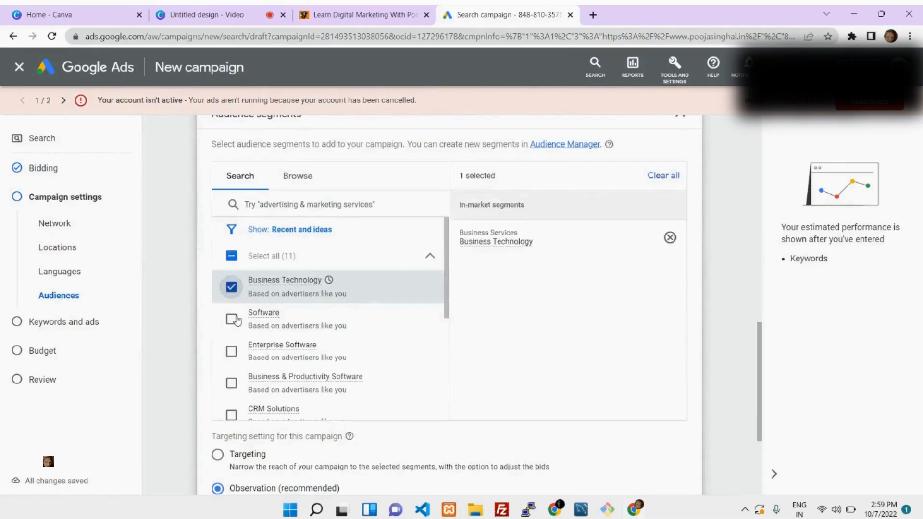
click(231, 320)
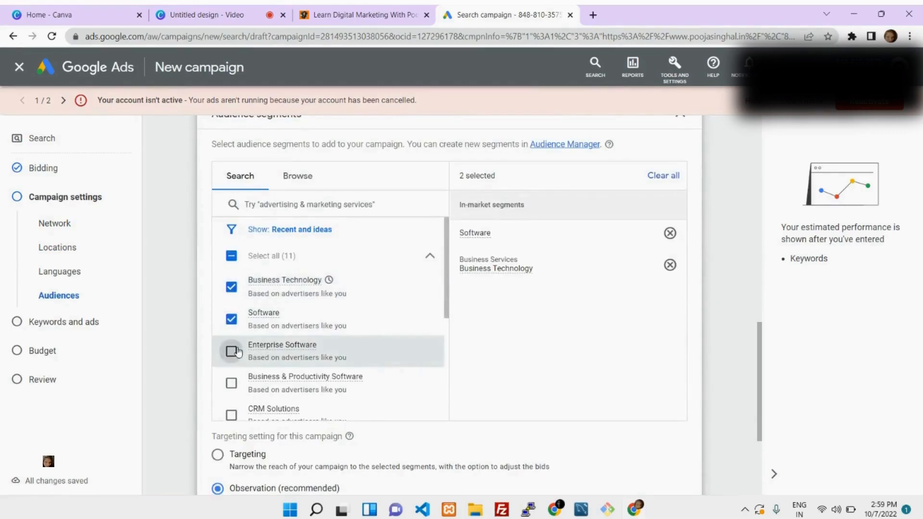
click(230, 383)
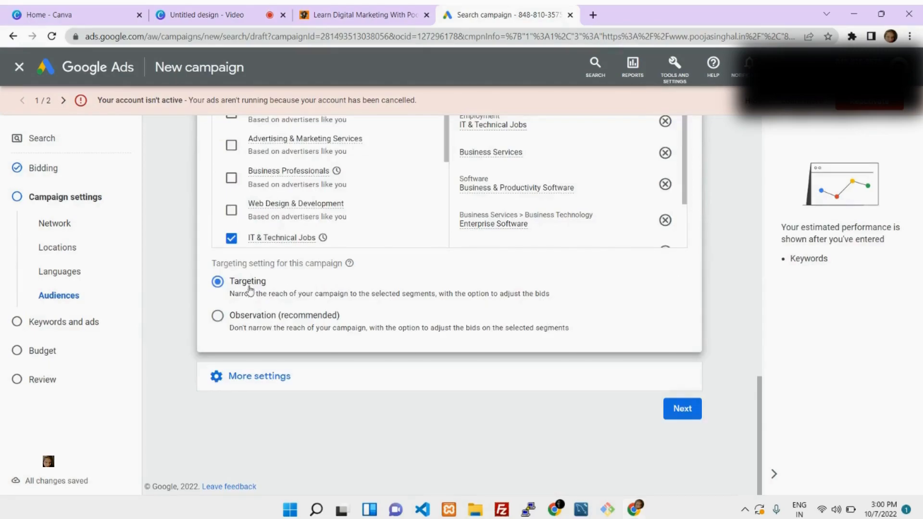
mouse_move(224, 300)
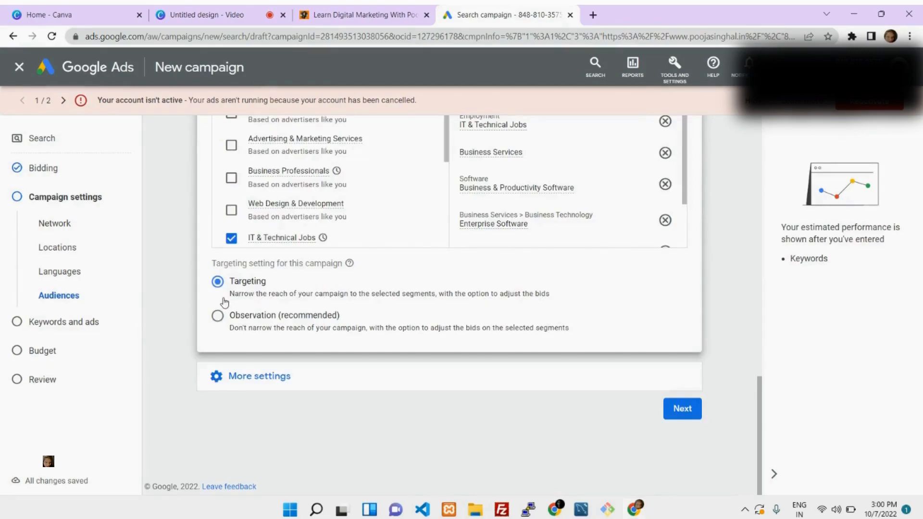
double_click(241, 293)
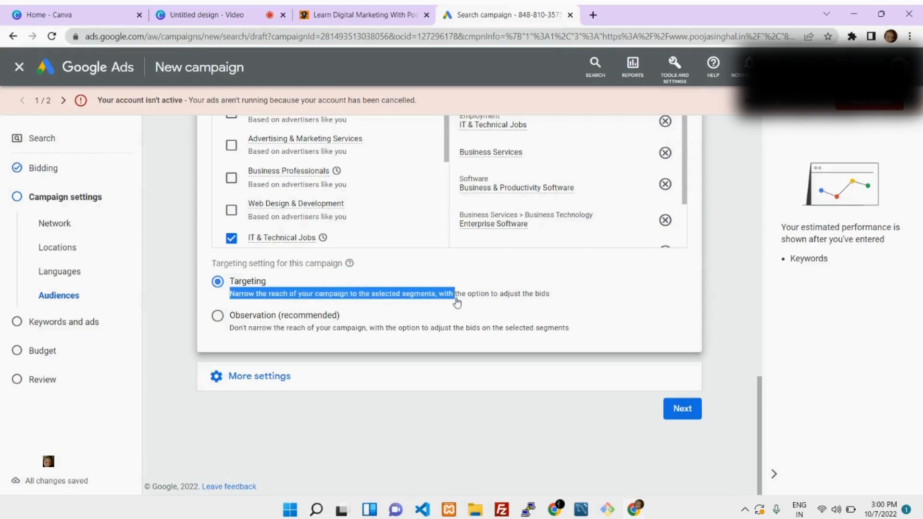
drag(454, 293, 527, 294)
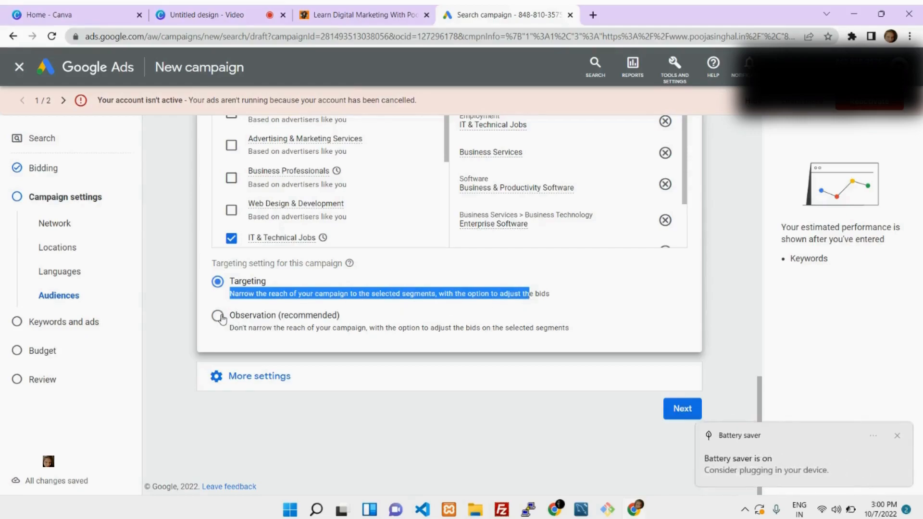
click(217, 316)
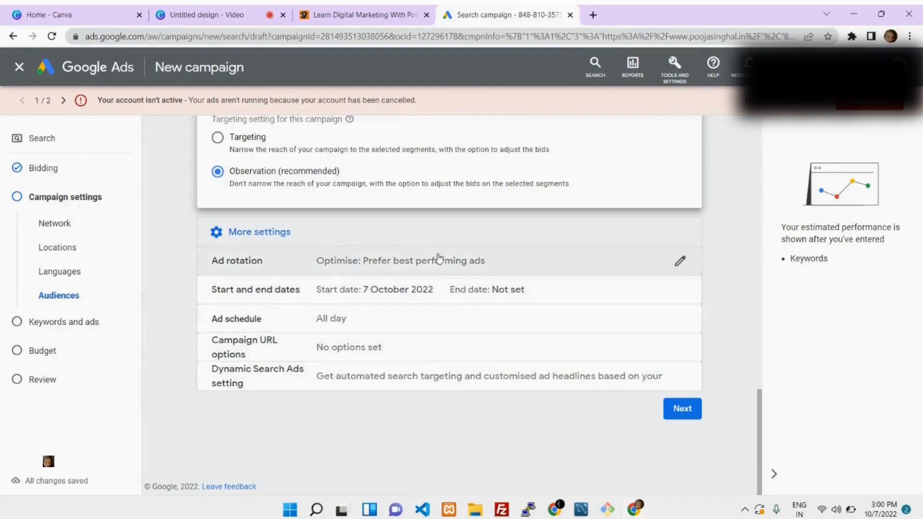
Step: Keep the 7 Oct 2022 start, no end date and all-day schedule, then continue to Keywords and ads
click(255, 290)
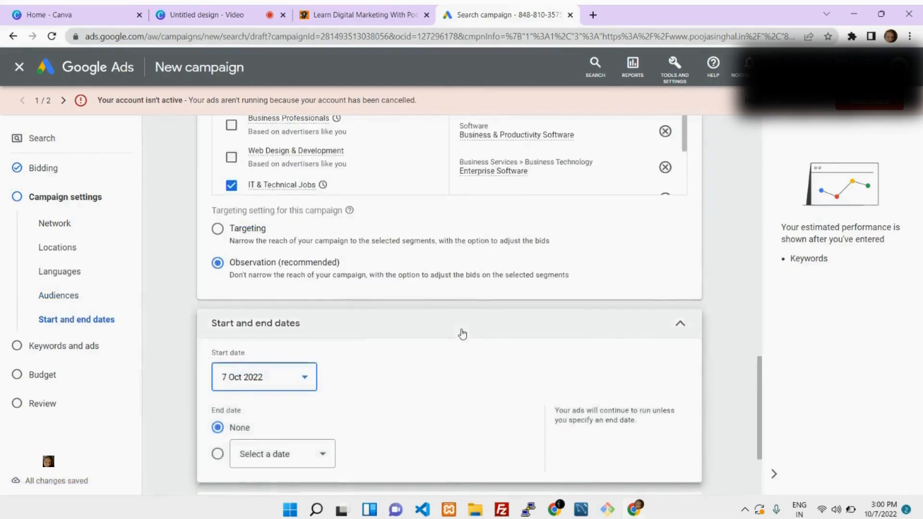
scroll(down, 3)
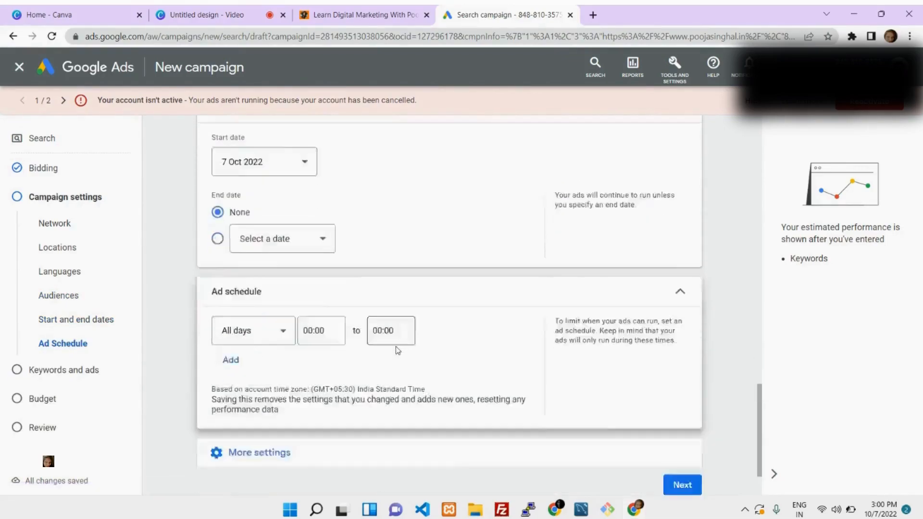
scroll(down, 3)
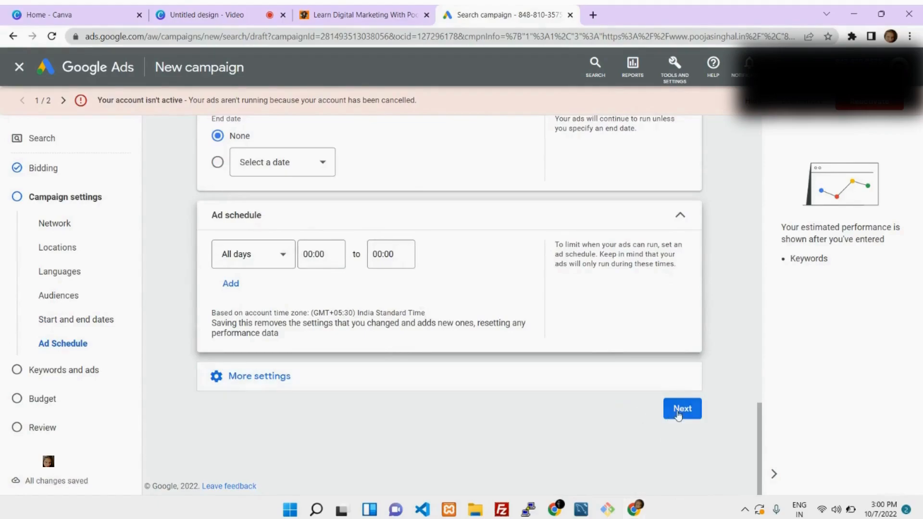
click(682, 409)
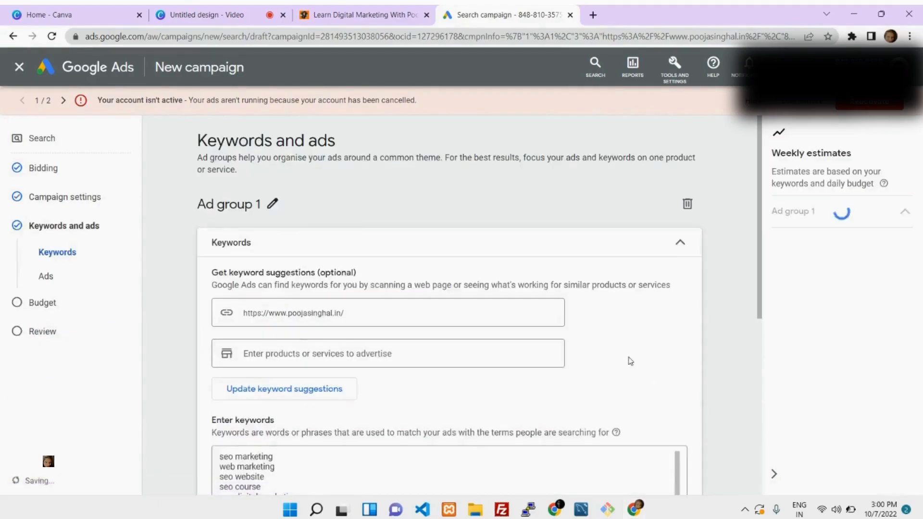
Step: Scroll through the keyword and estimate sections down to the Ads section with "seo services" set
scroll(down, 3)
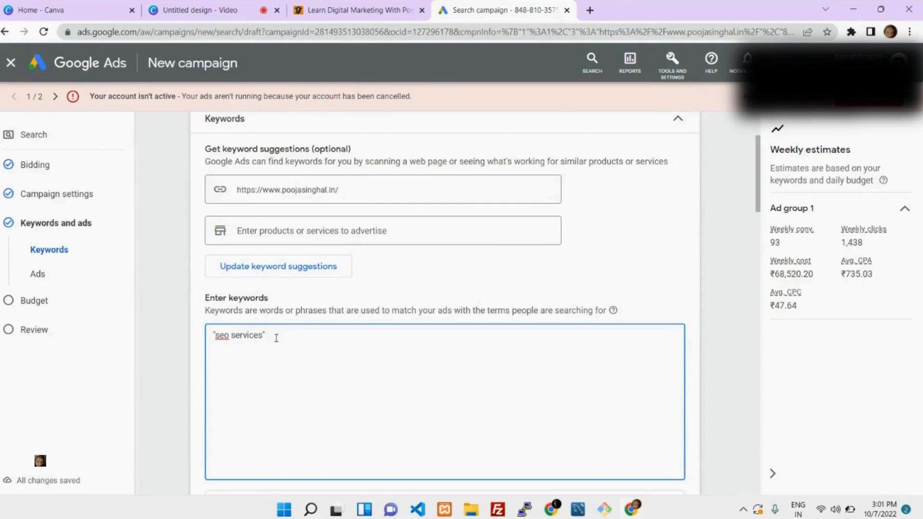
scroll(down, 3)
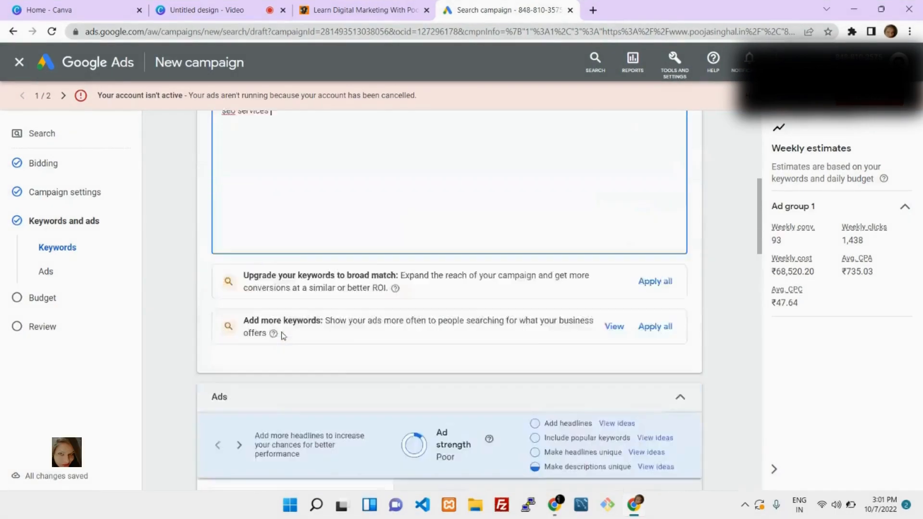
scroll(down, 3)
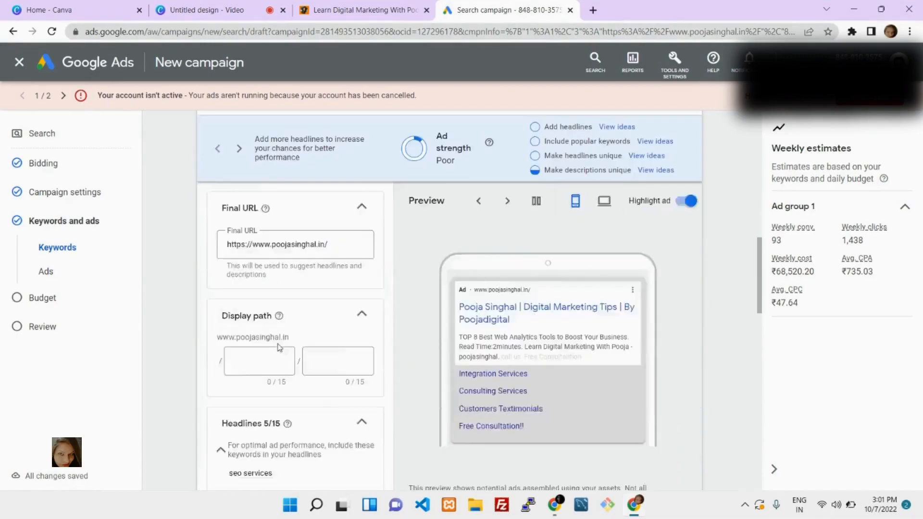
Step: Scroll past the ad's Final URL and five headlines toward the Sitelinks section
scroll(down, 3)
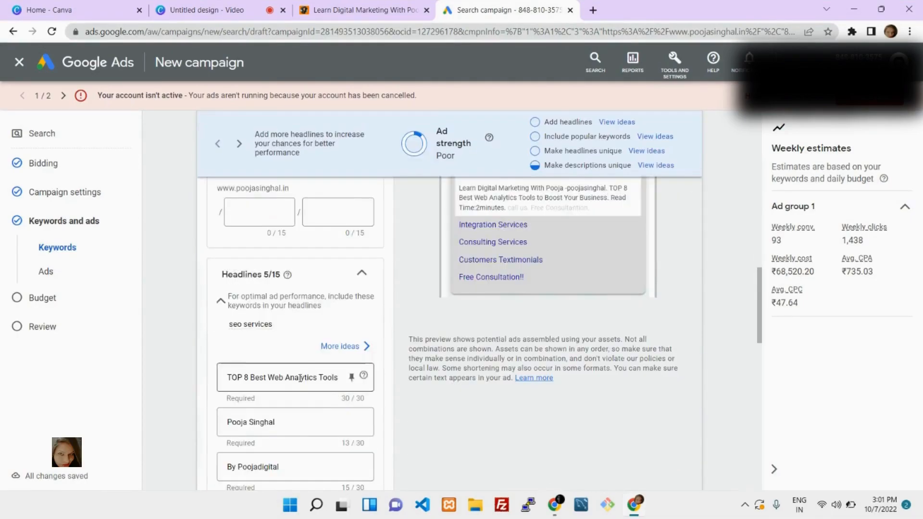
scroll(down, 3)
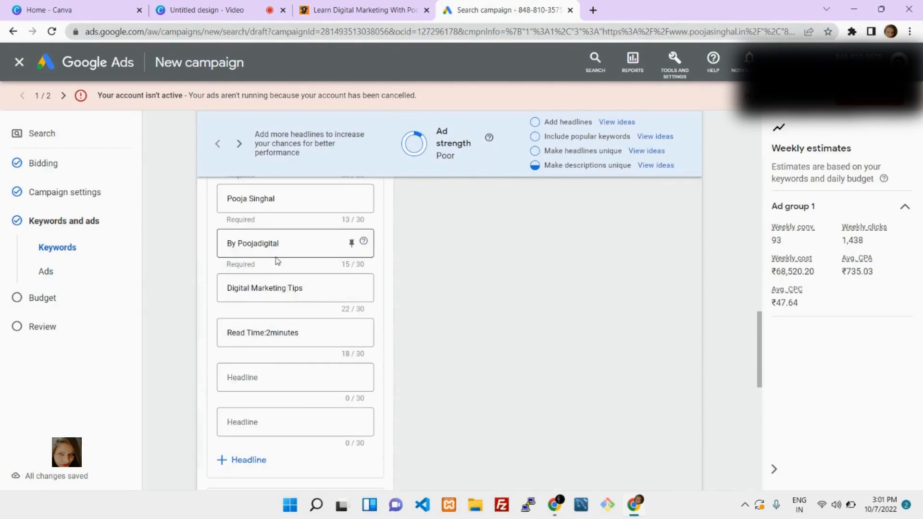
scroll(down, 3)
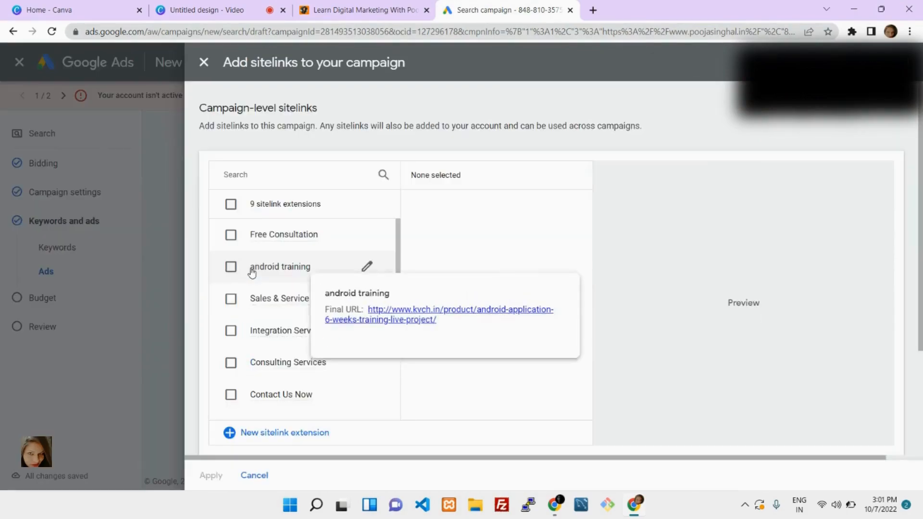
Step: Browse down the sitelink extensions list before closing the panel without adding any
scroll(down, 3)
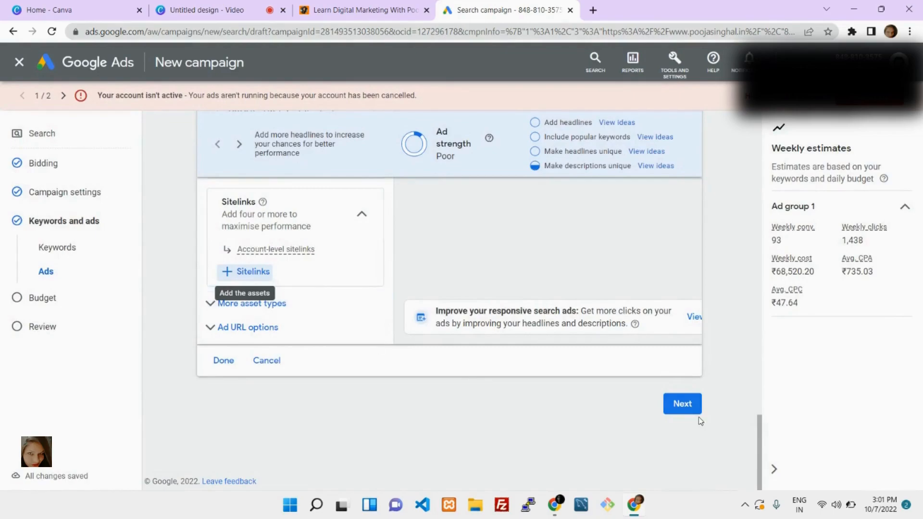
Step: Keep the custom daily budget and continue through to the Review your campaign step
click(682, 403)
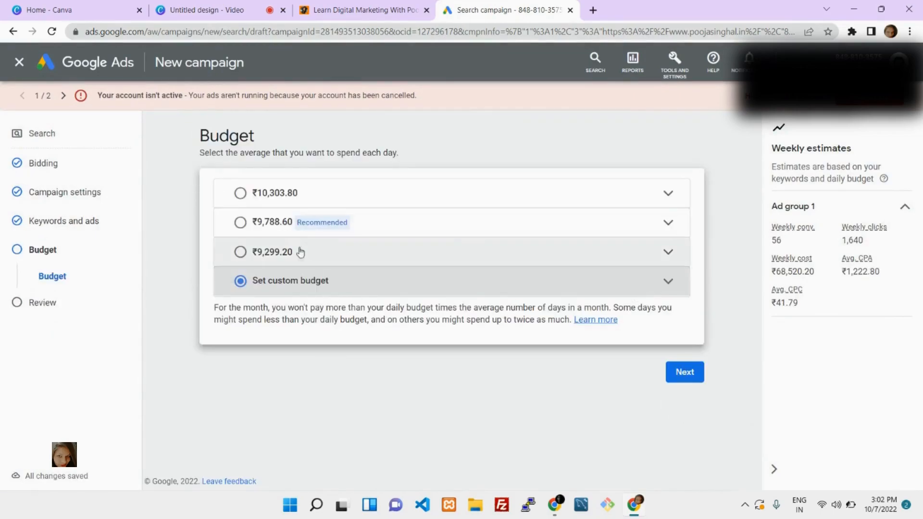
mouse_move(499, 274)
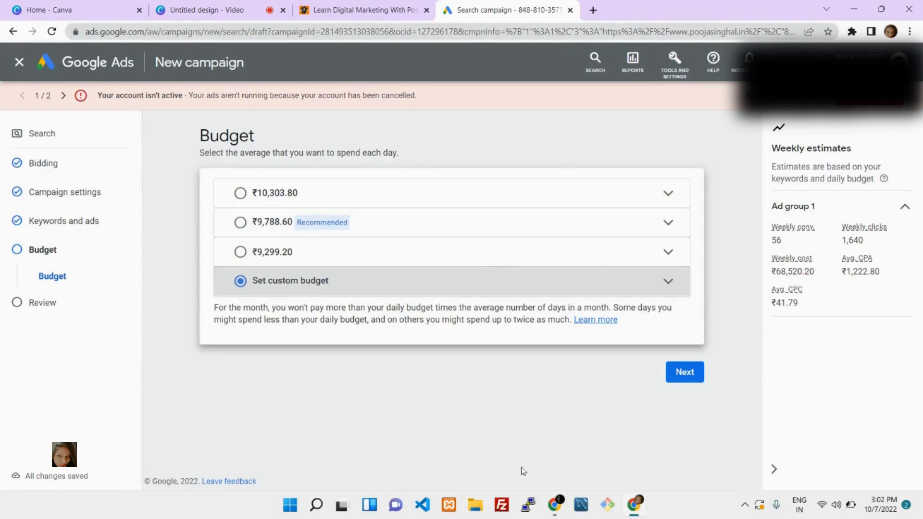
click(685, 372)
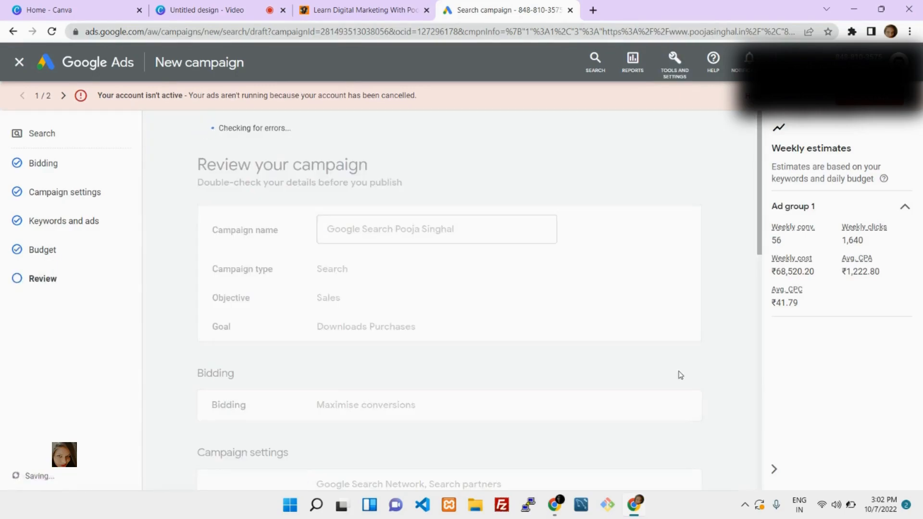
scroll(down, 3)
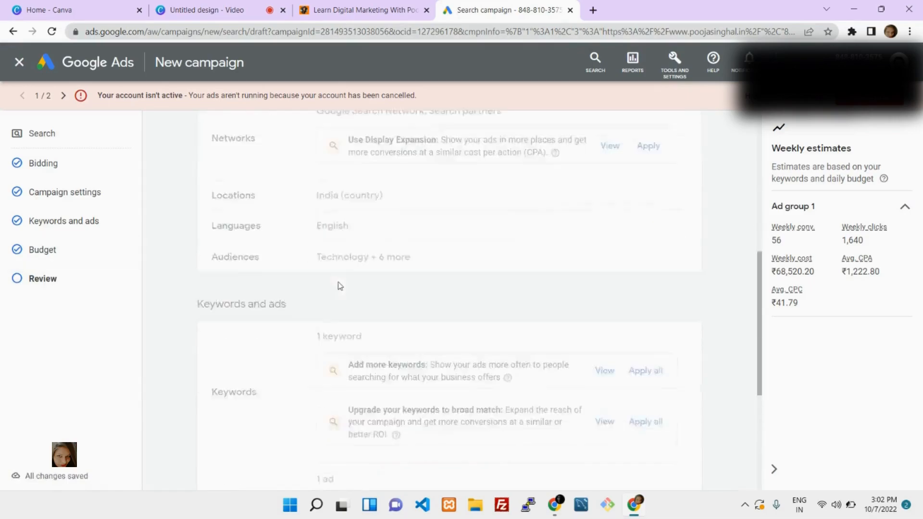
scroll(down, 3)
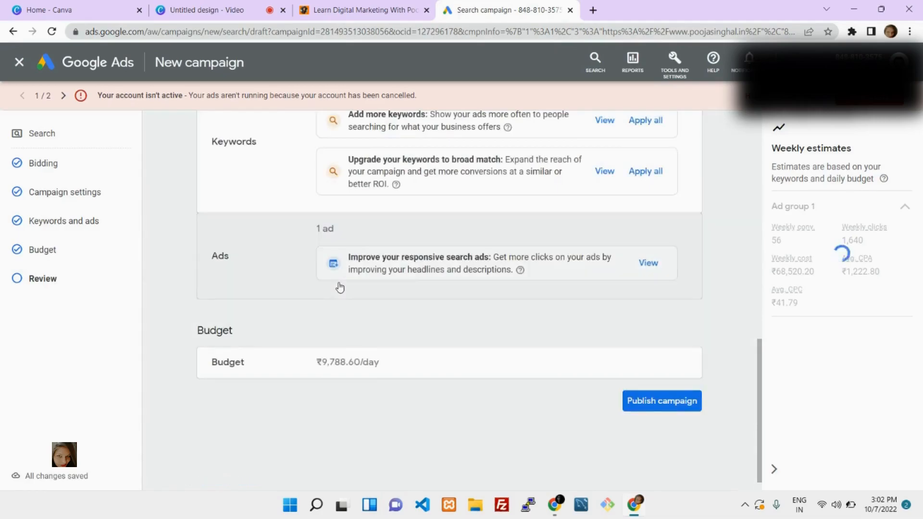